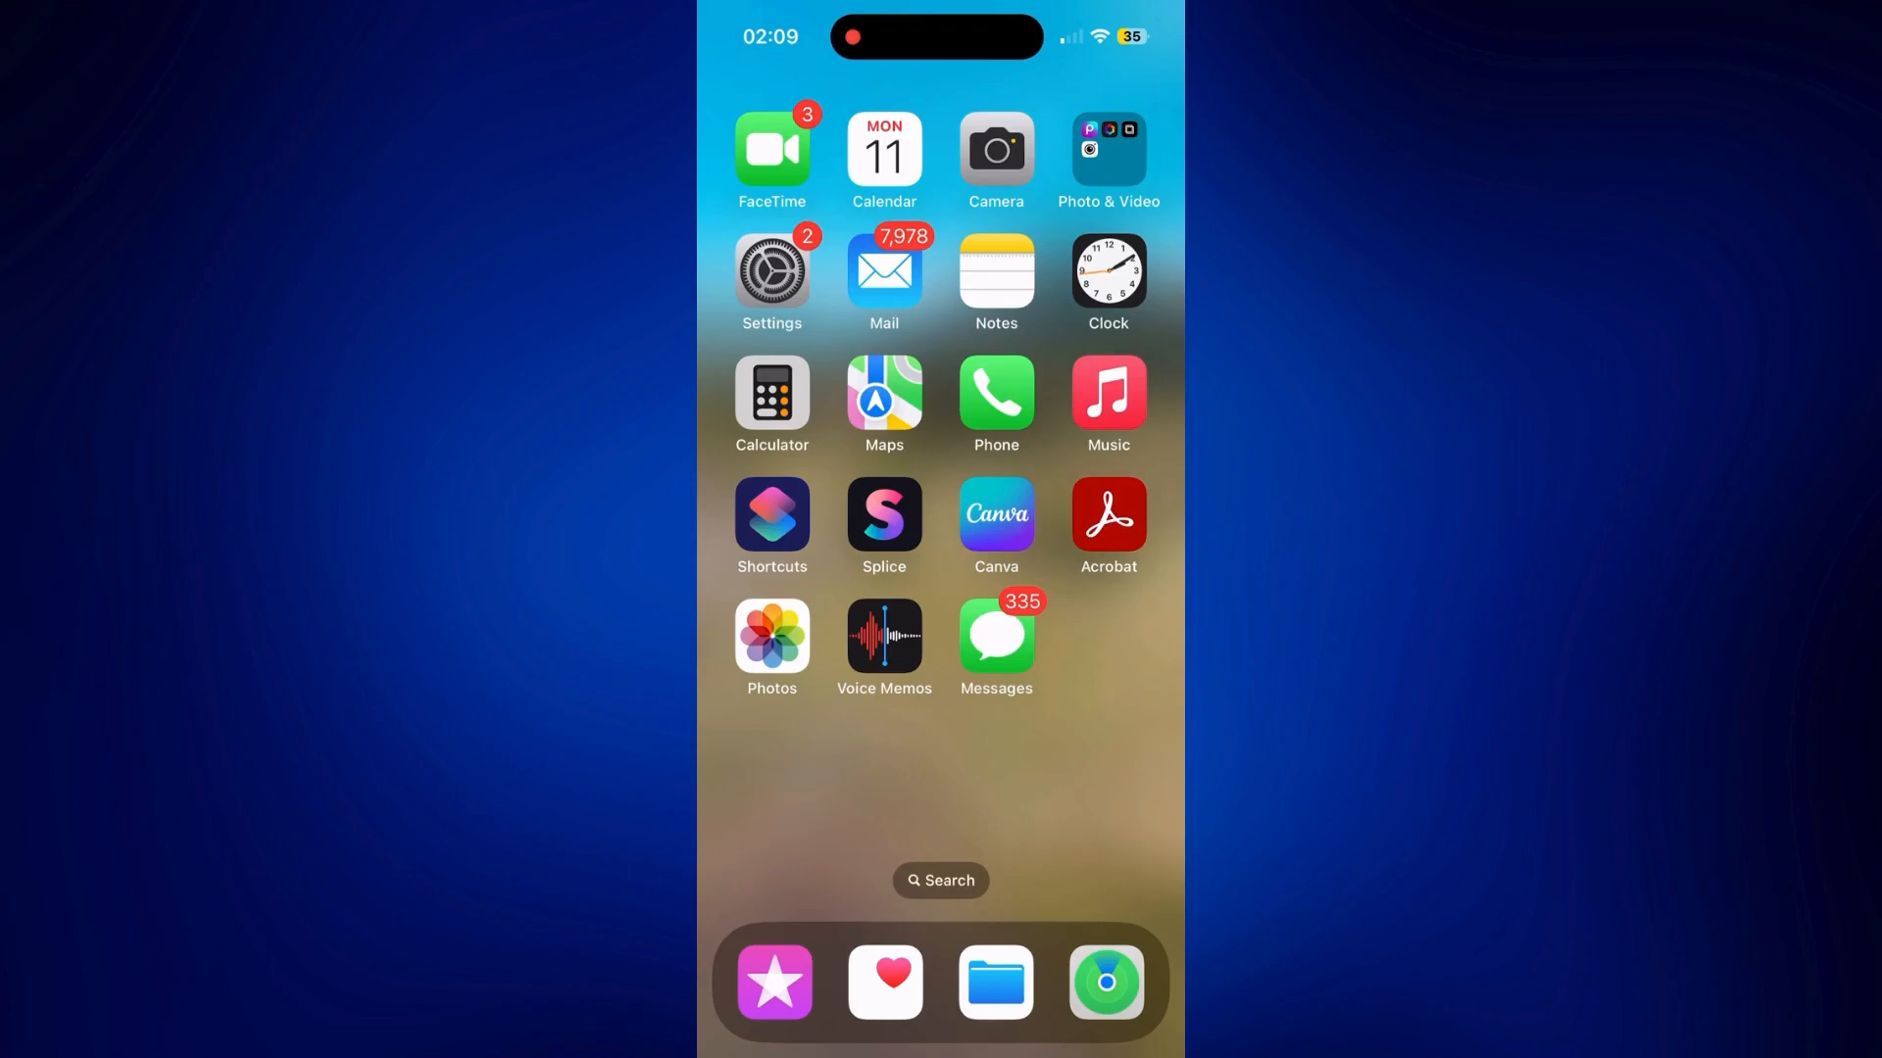
Step: Launch Settings and scroll down toward the app-specific settings such as Game Center
click(772, 272)
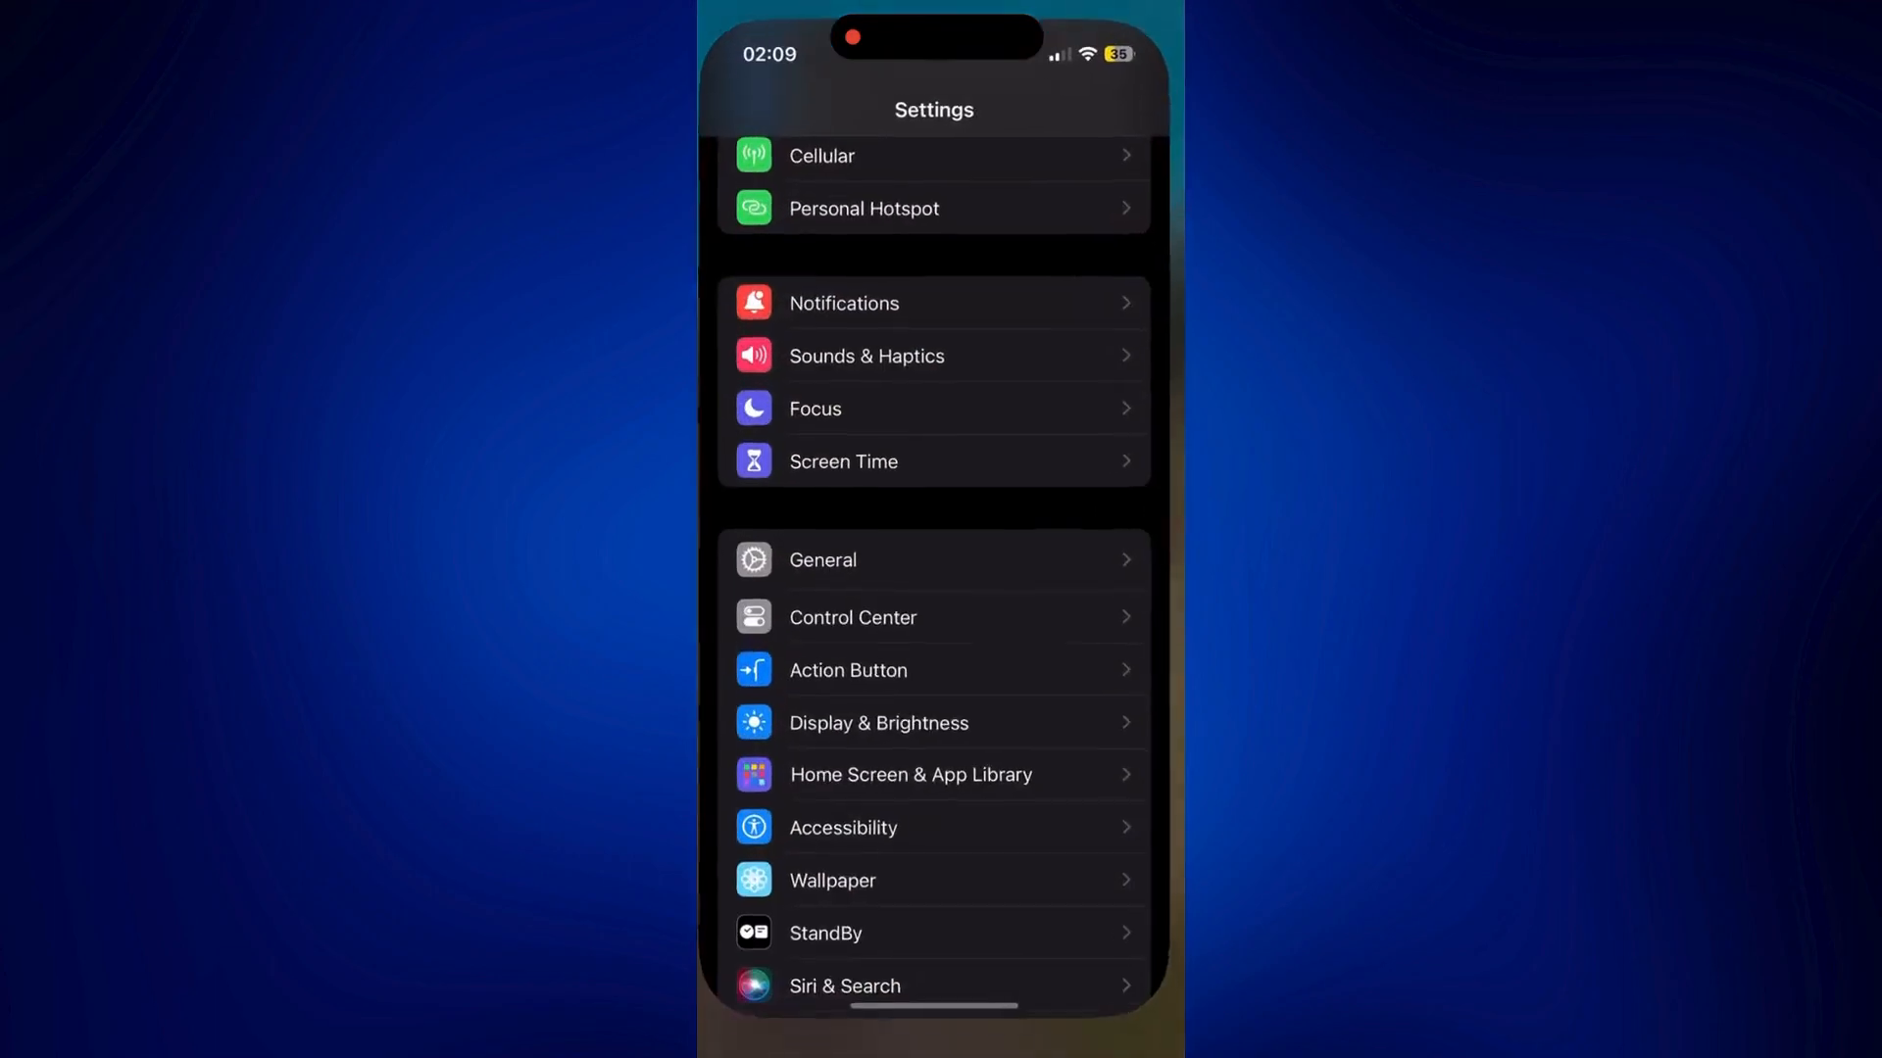
scroll(down, 3)
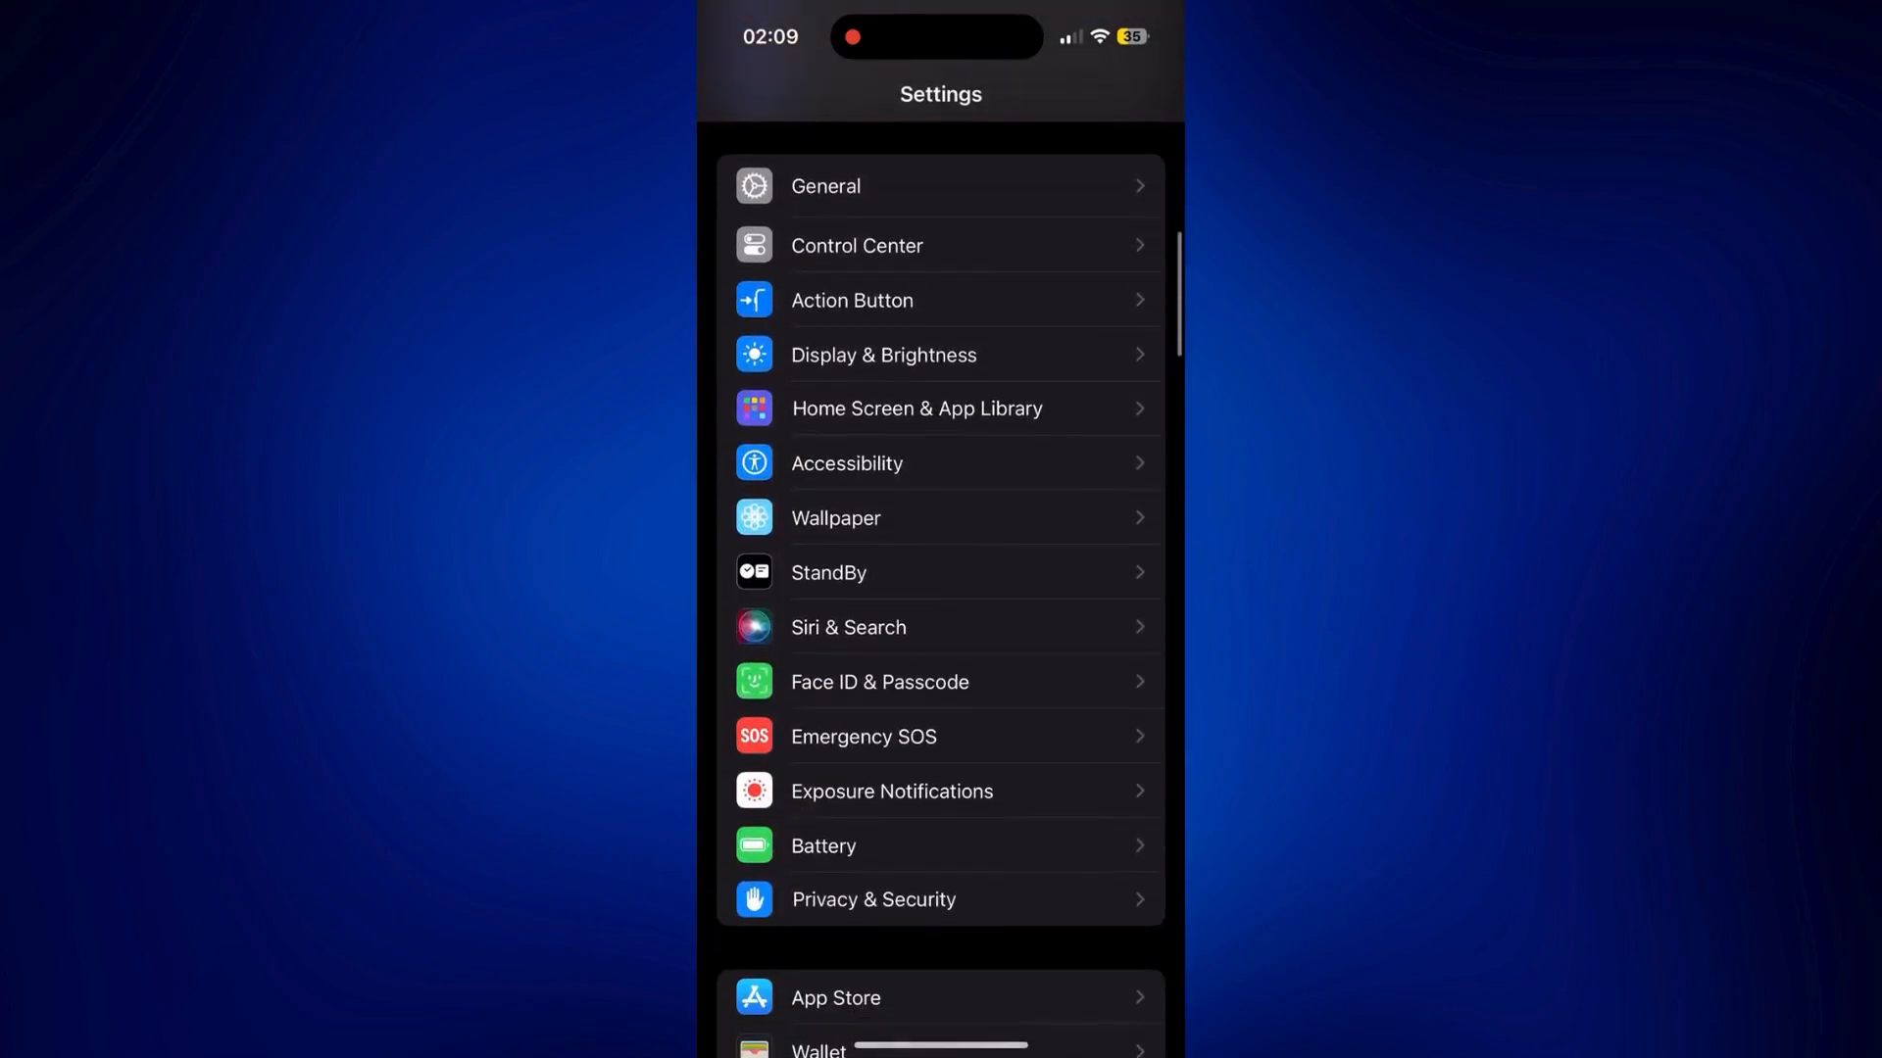
scroll(down, 3)
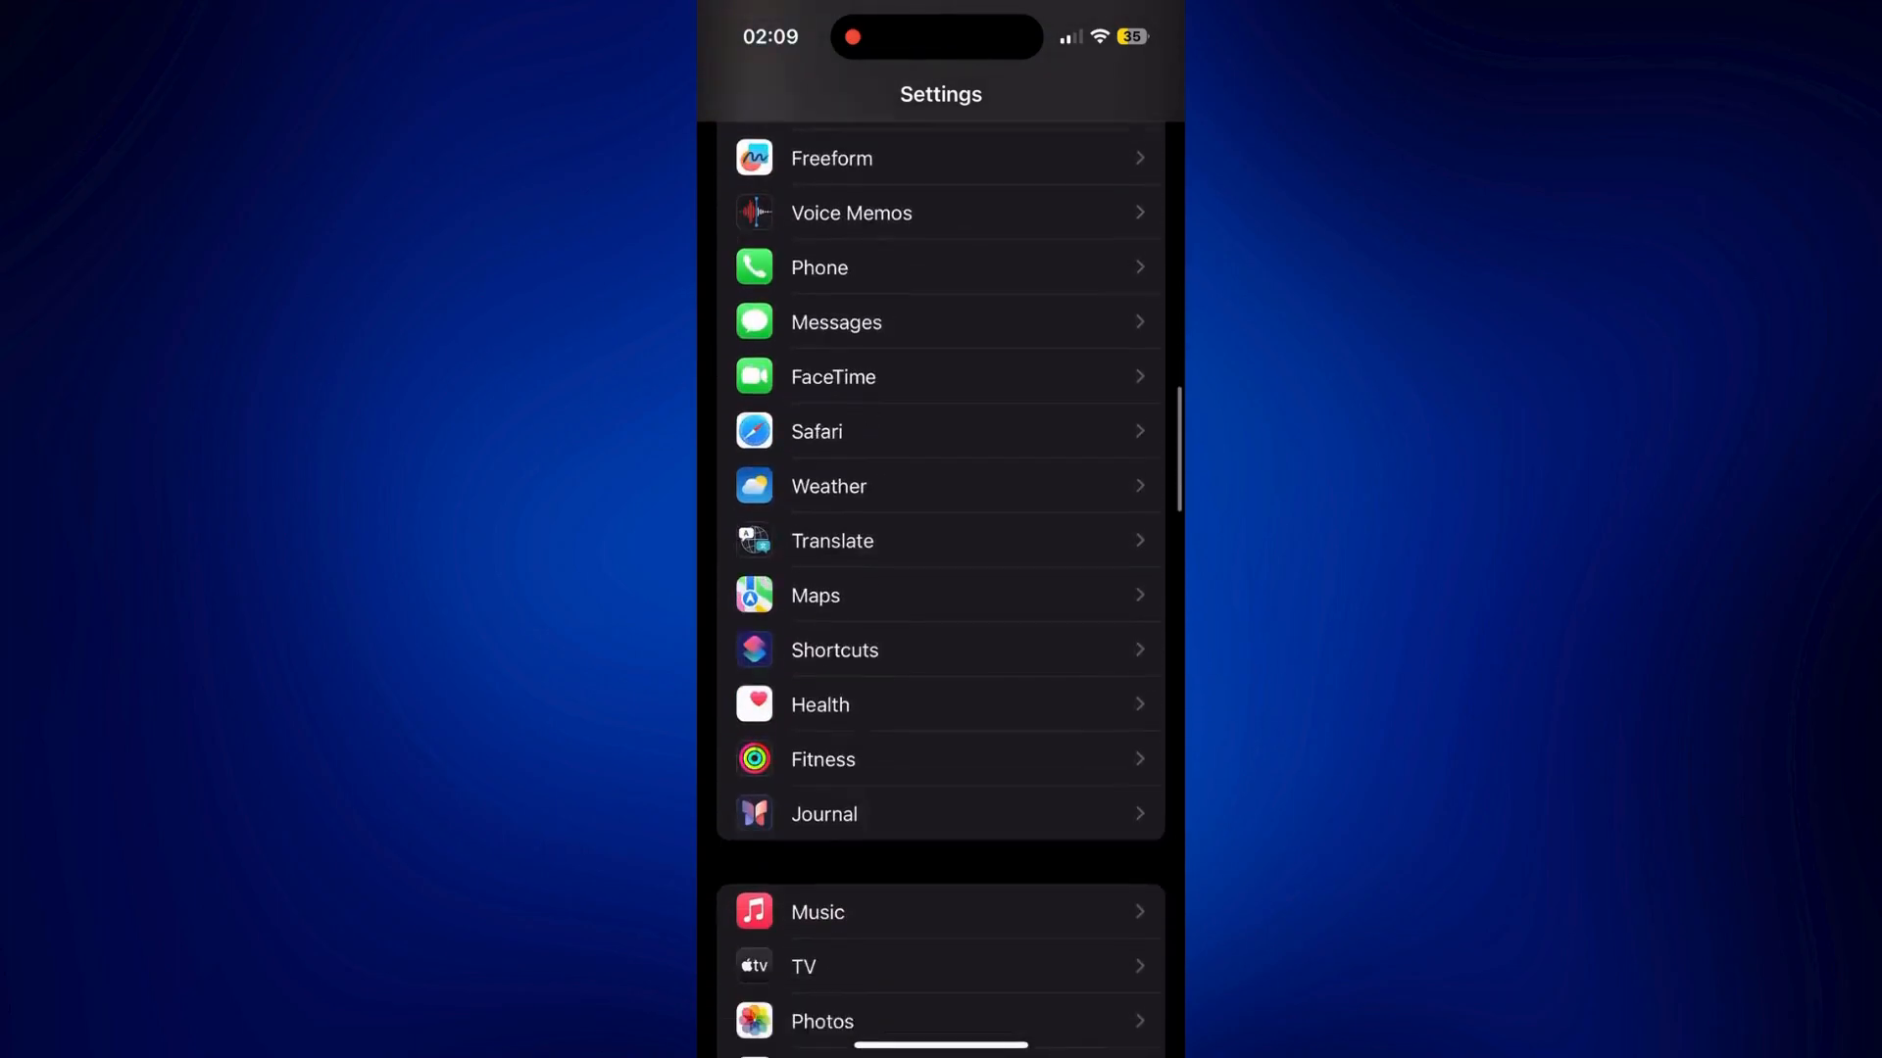
scroll(down, 3)
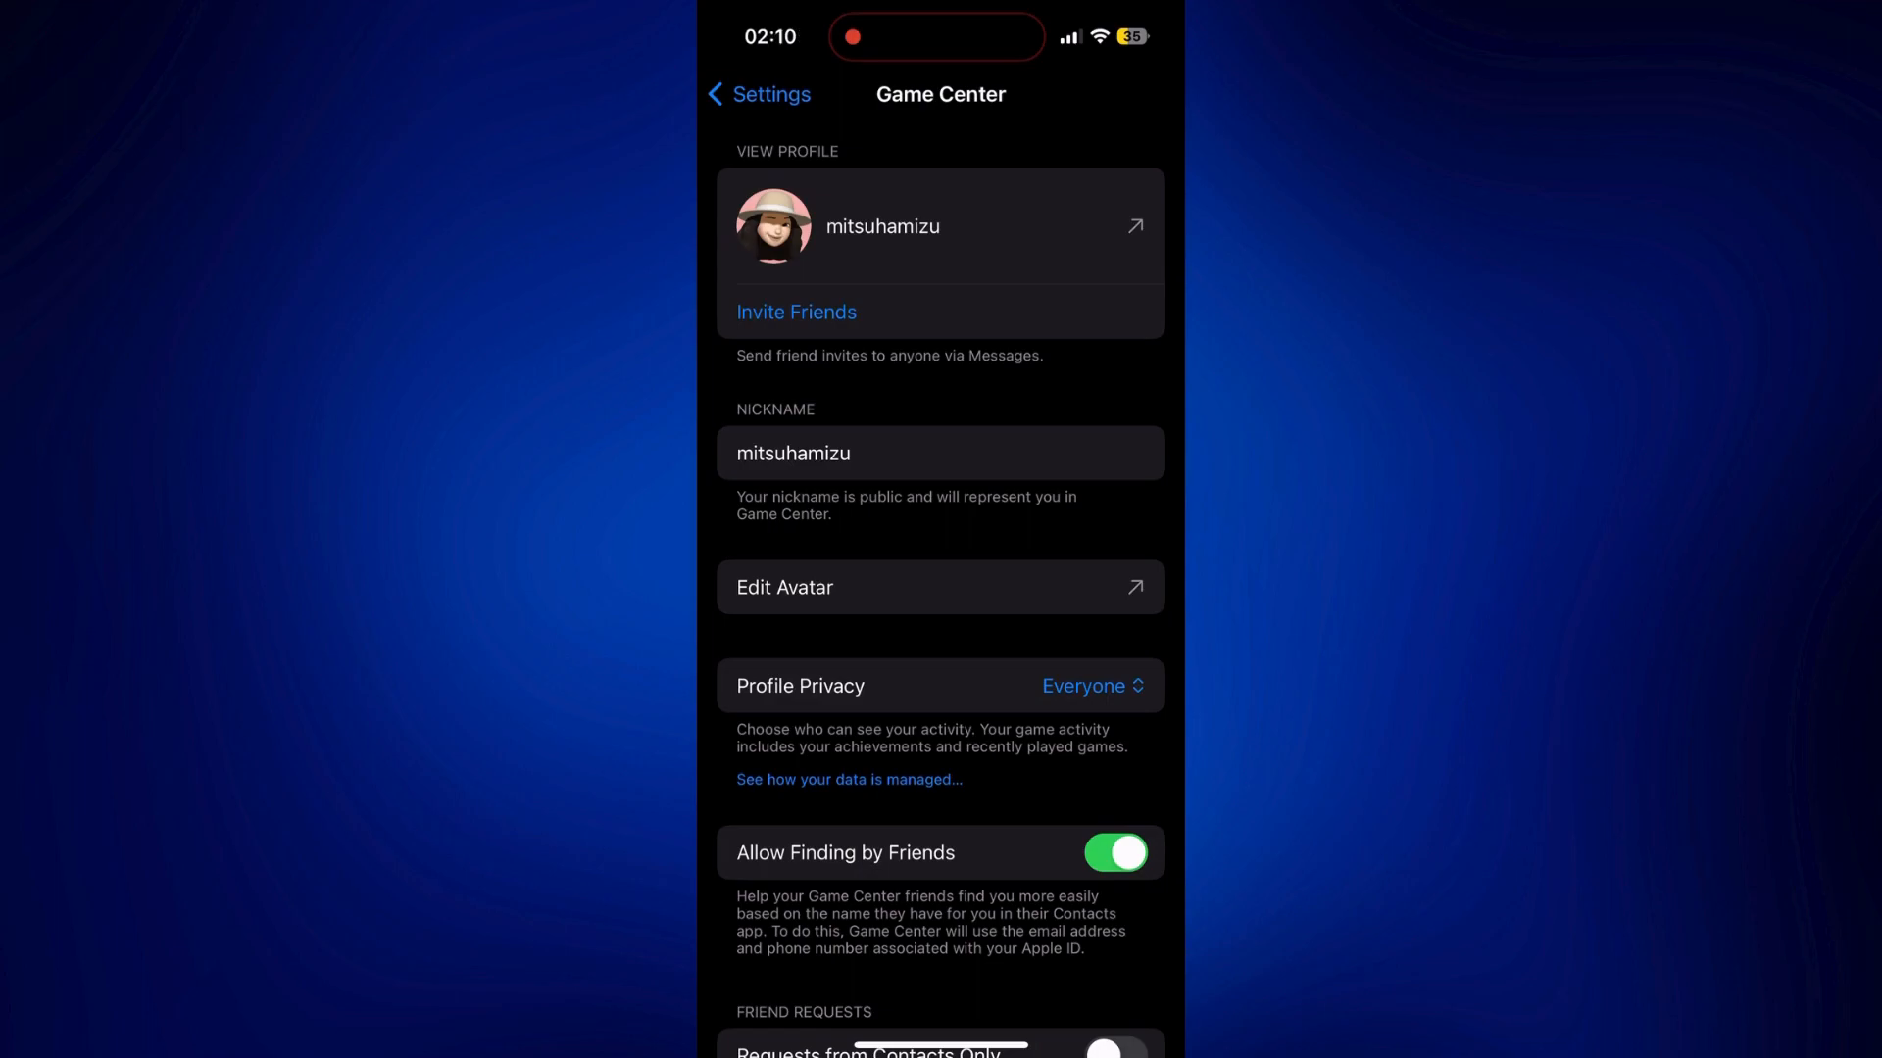
Step: Clear the Game Center nickname, try 'Mindyq', and clear it after it's unavailable
click(900, 453)
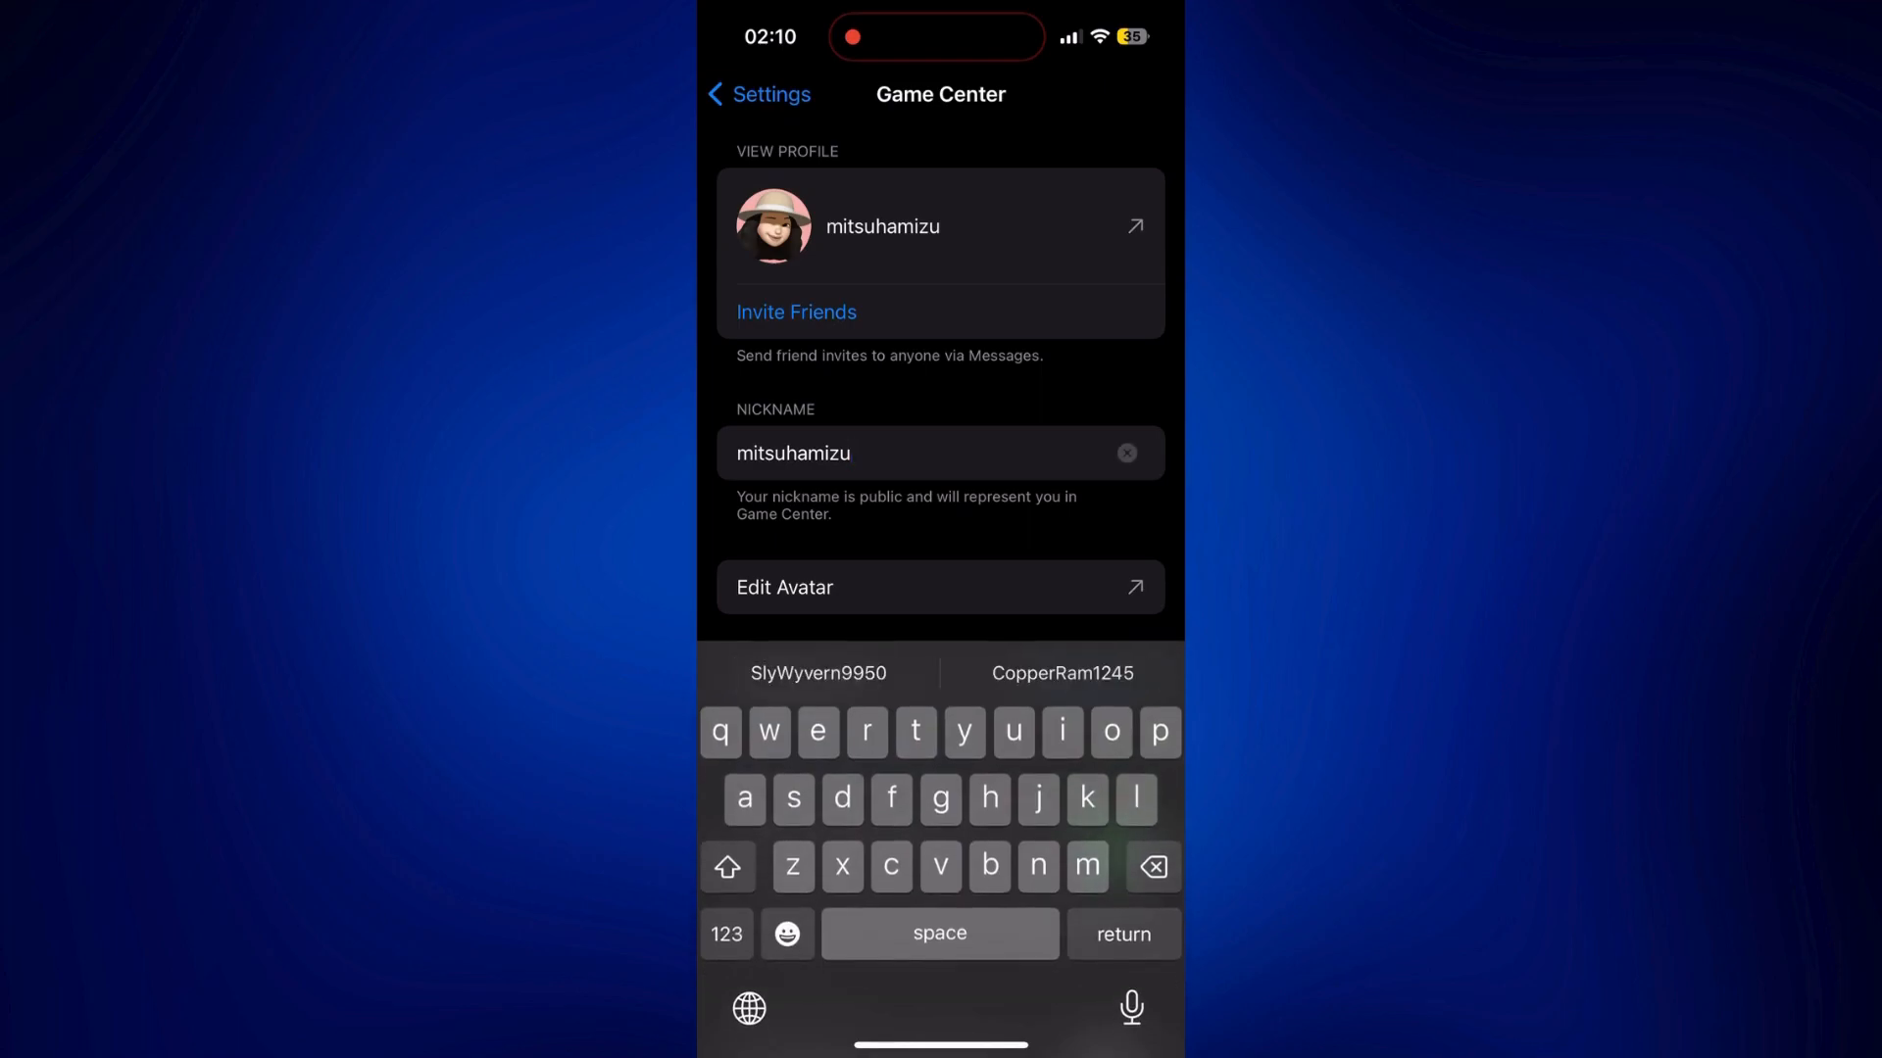
click(1124, 454)
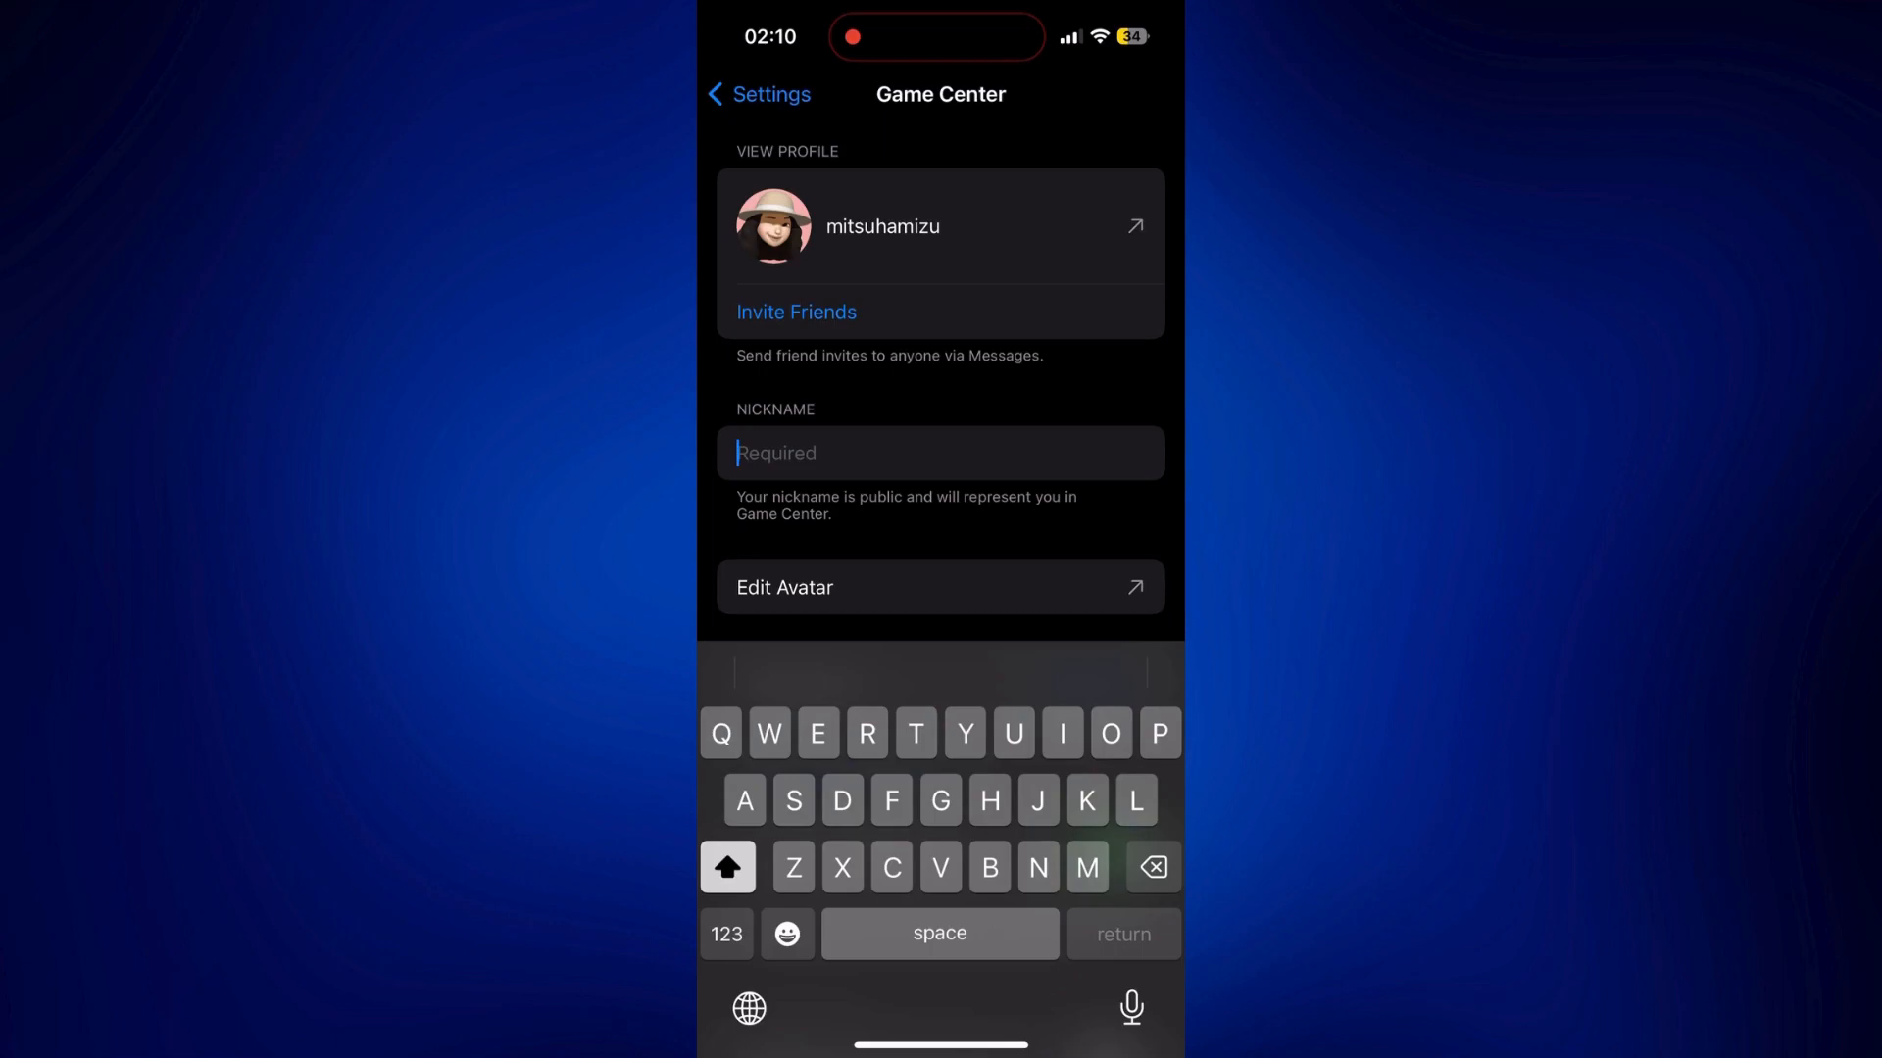
text(Mindy)
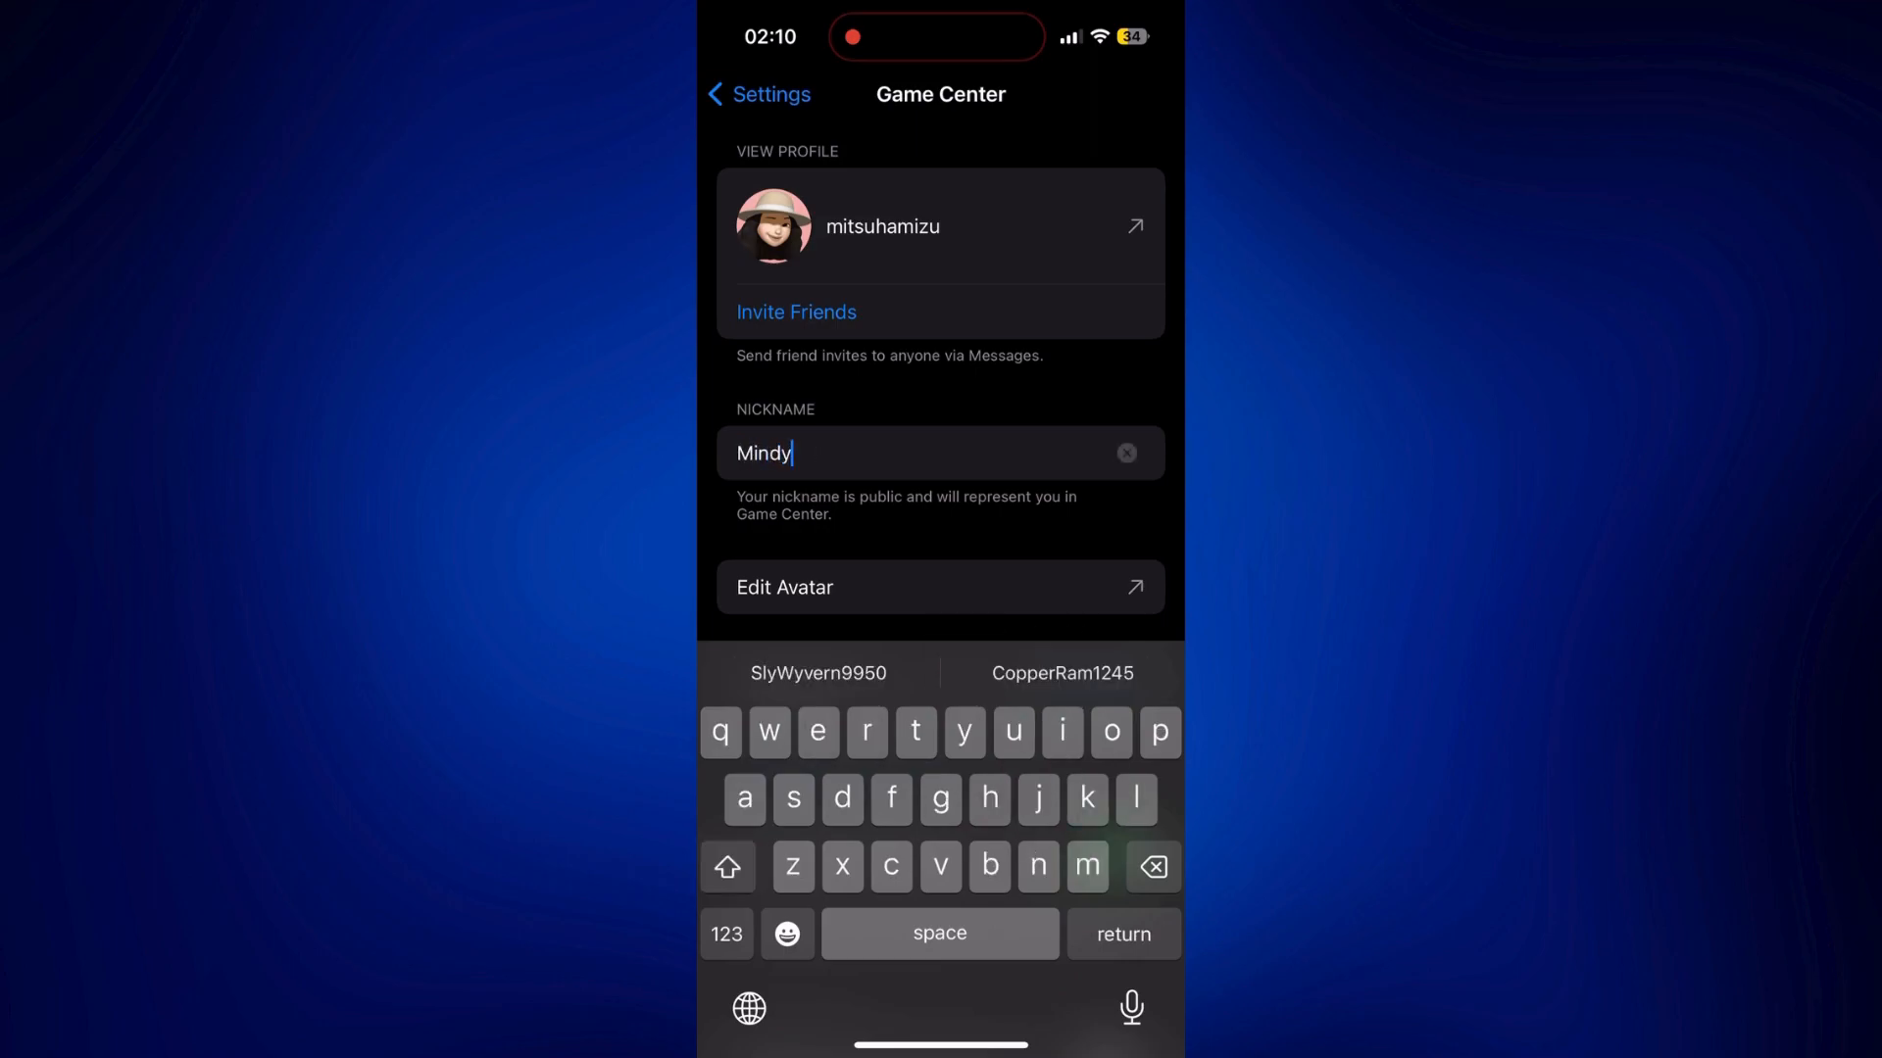
text(q)
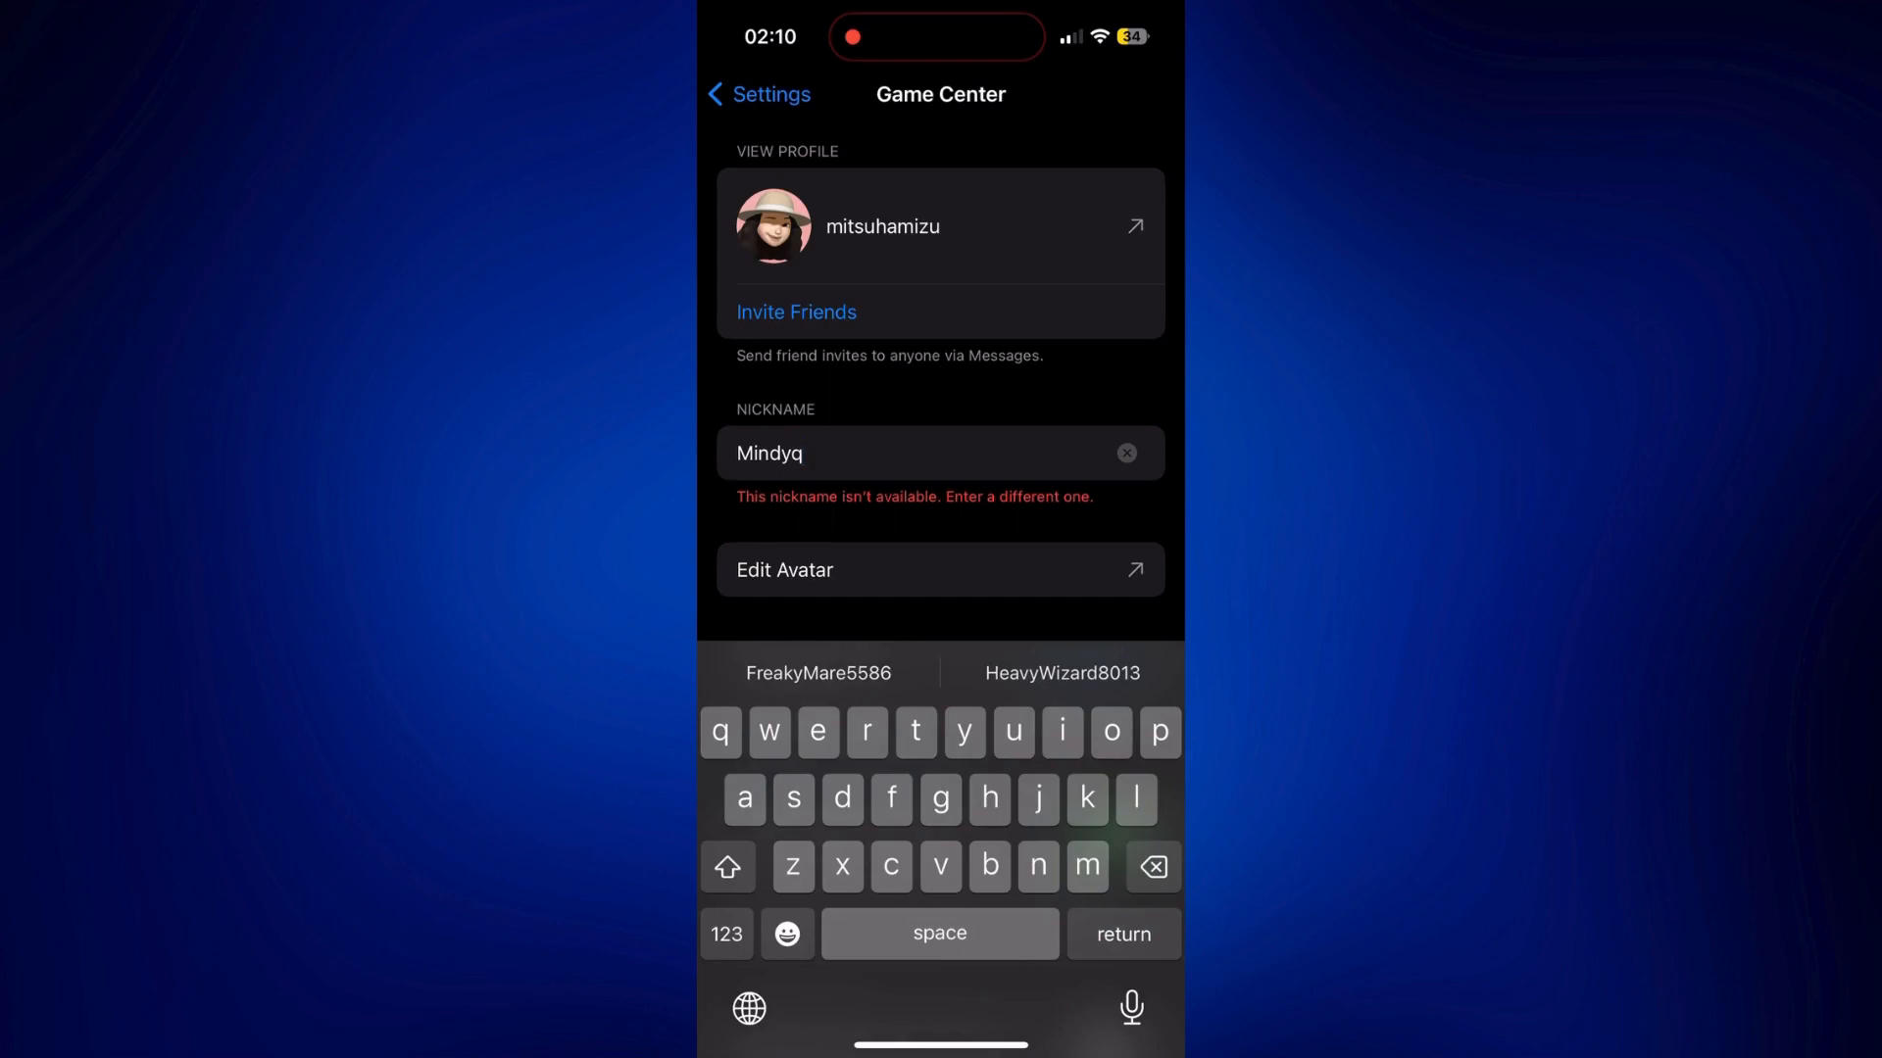
click(1124, 454)
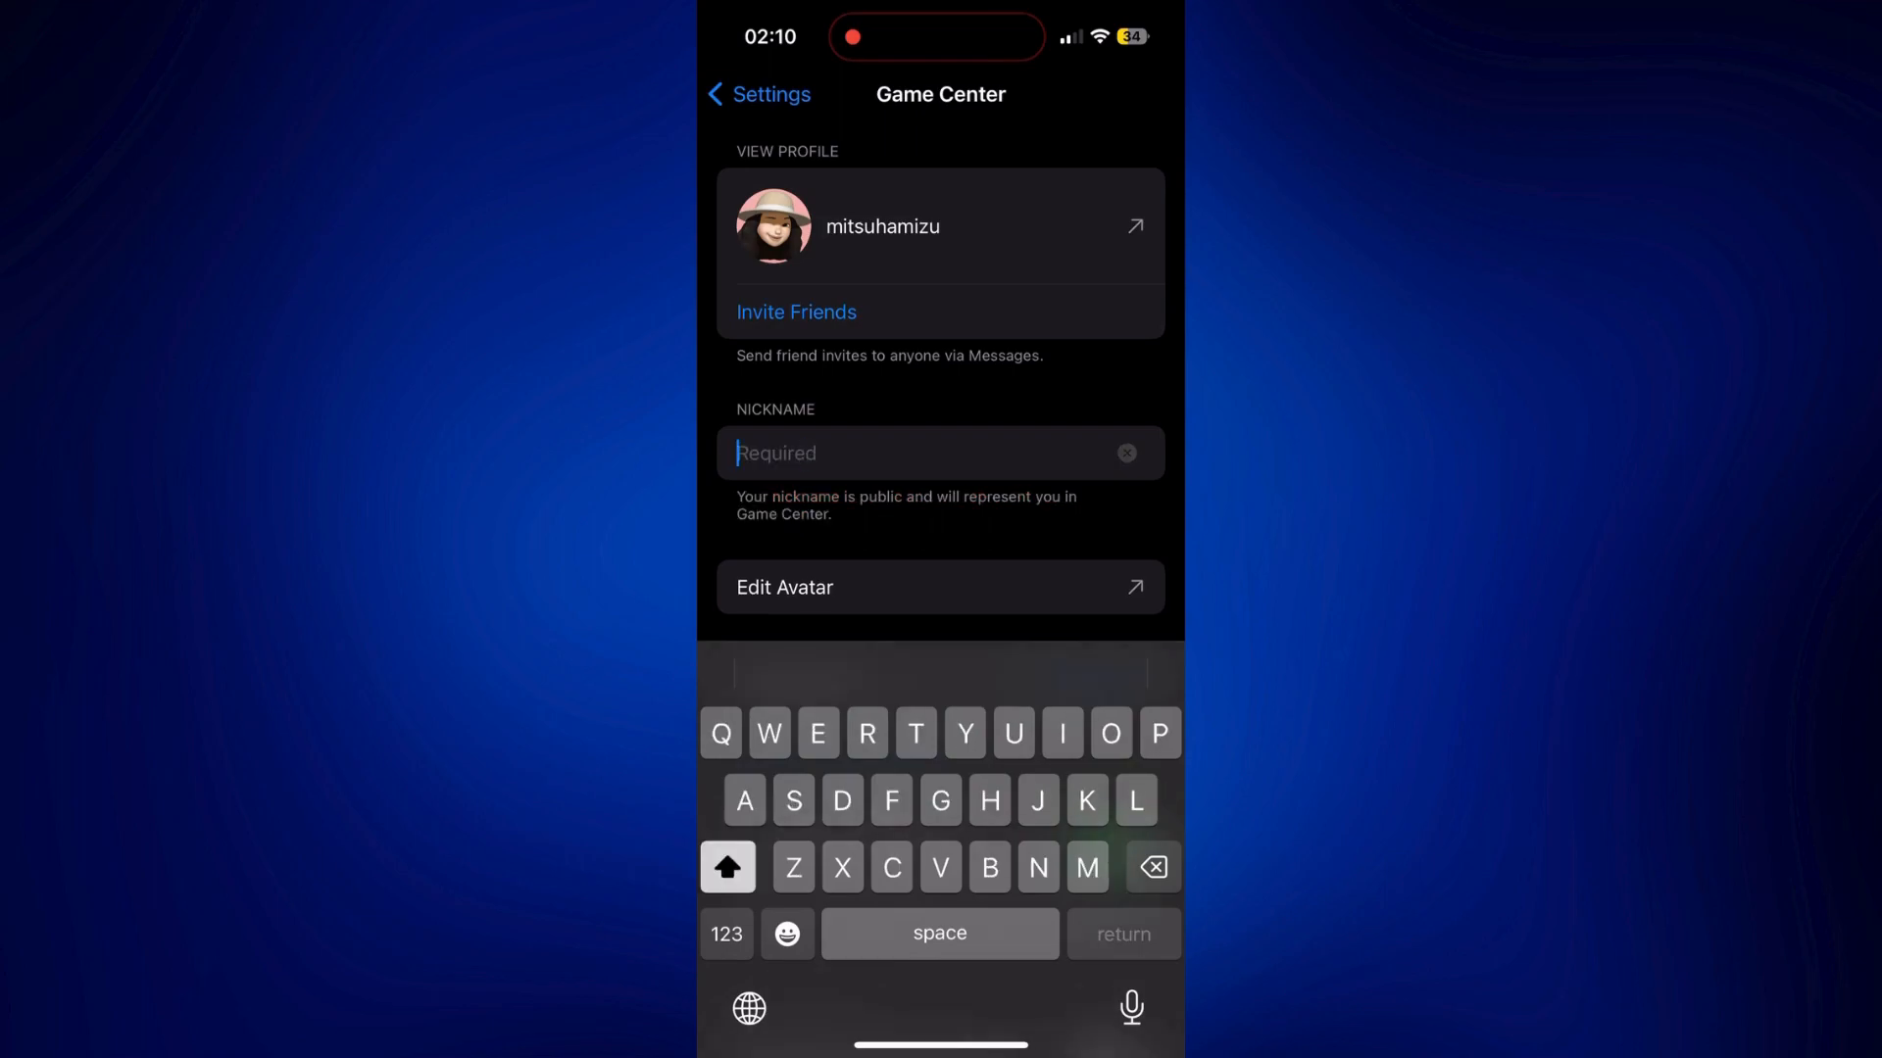
Step: Enter 'expada10' as the Game Center nickname and submit it with Return
text(expa)
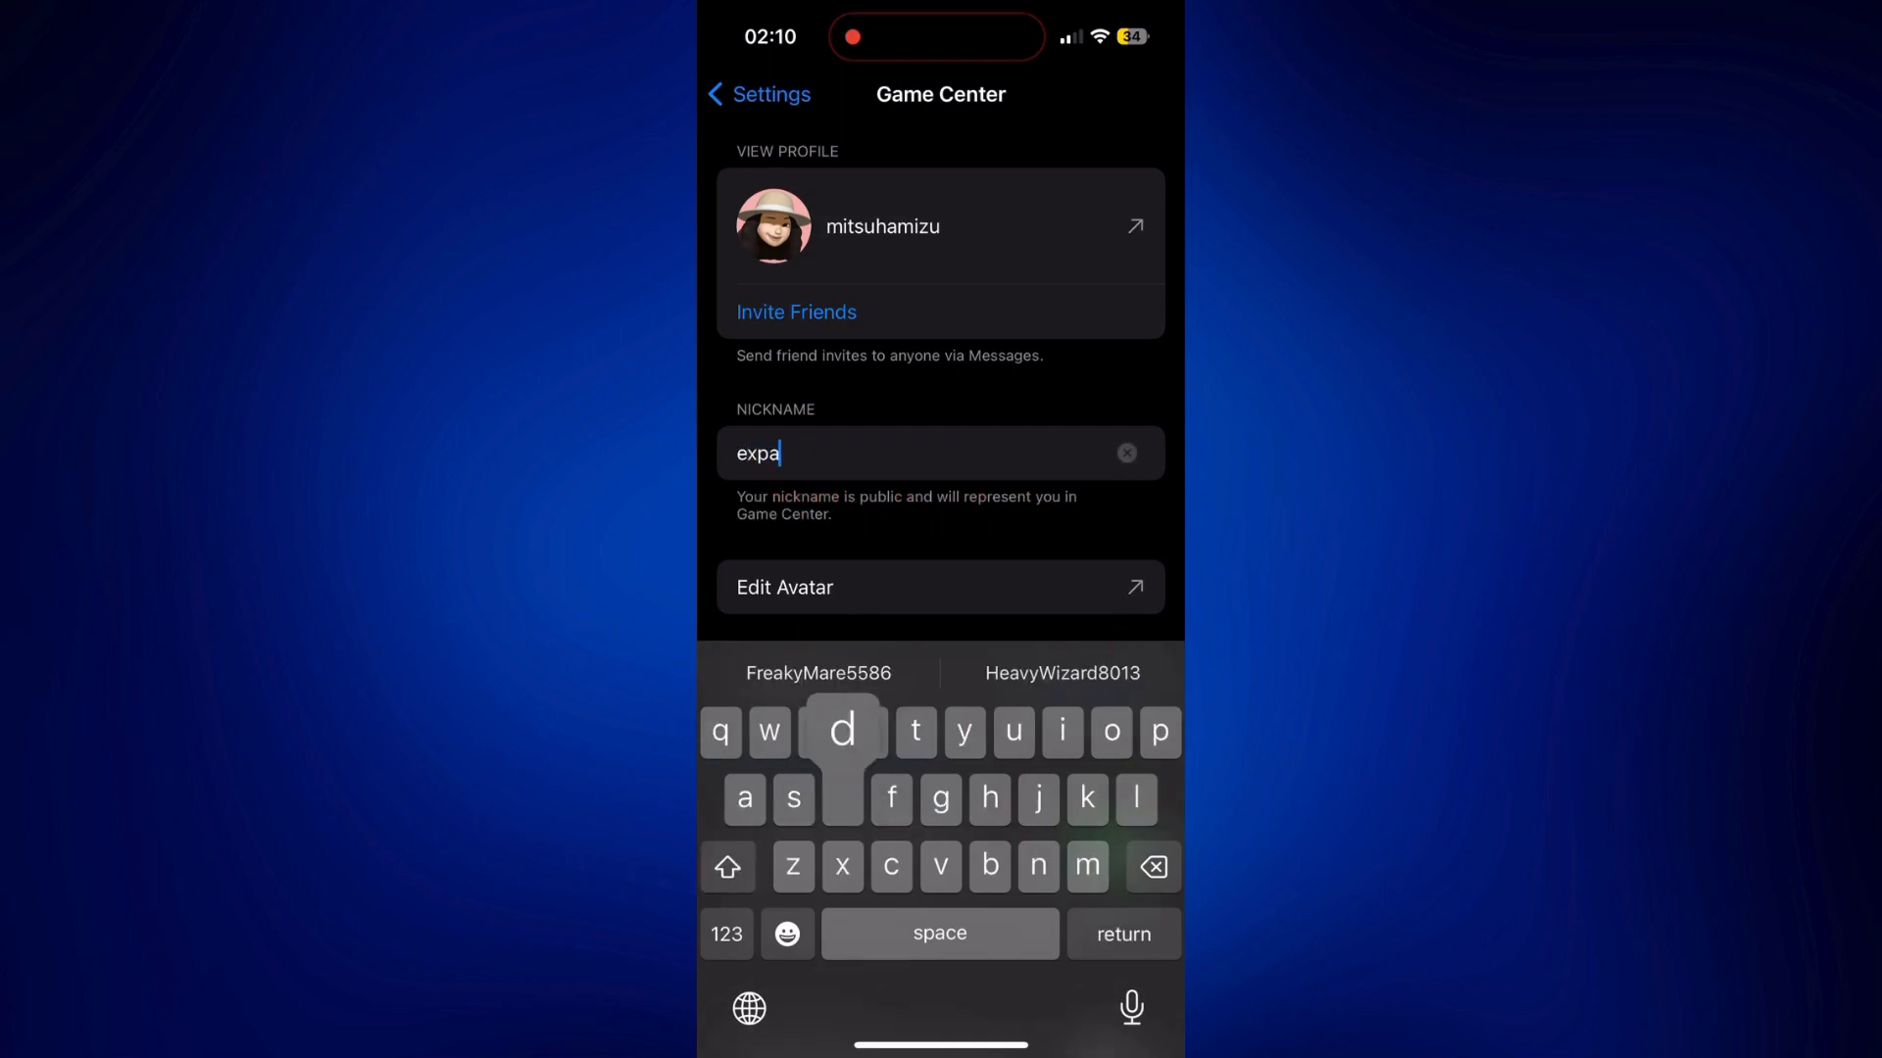
text(da10)
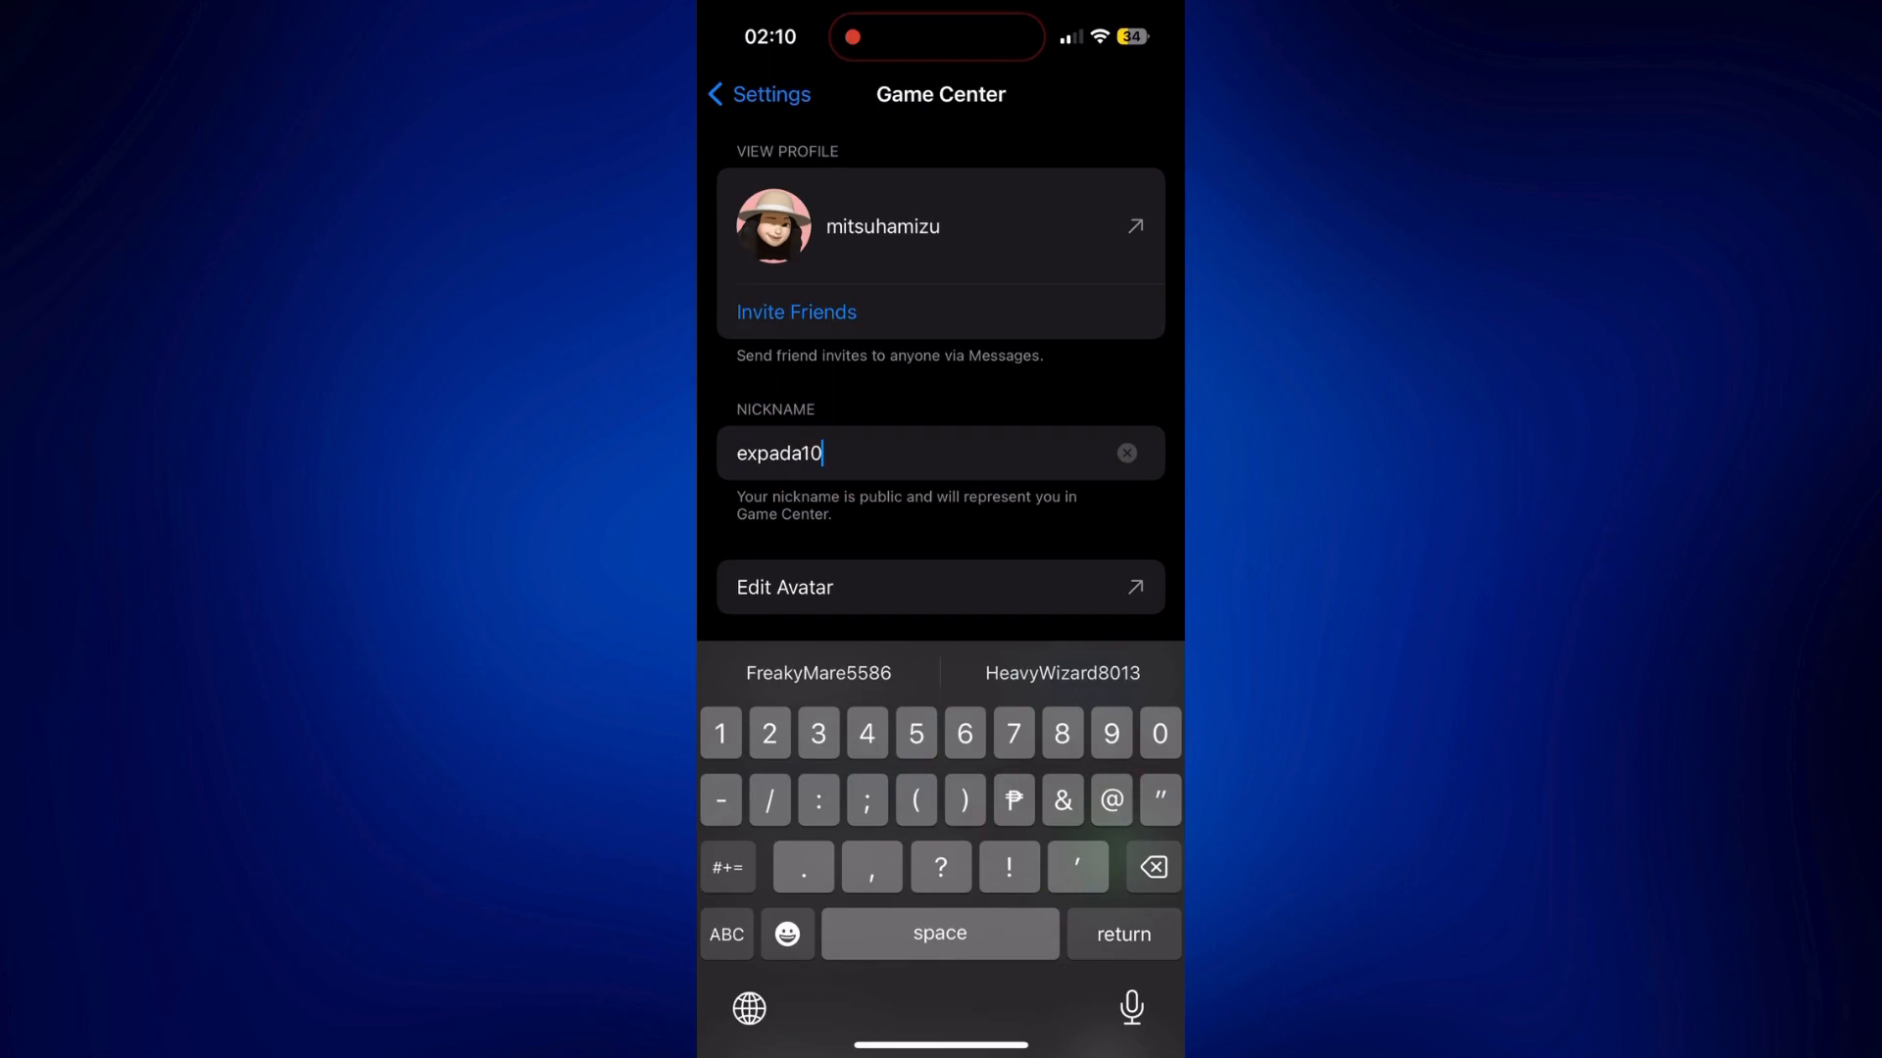
key(return)
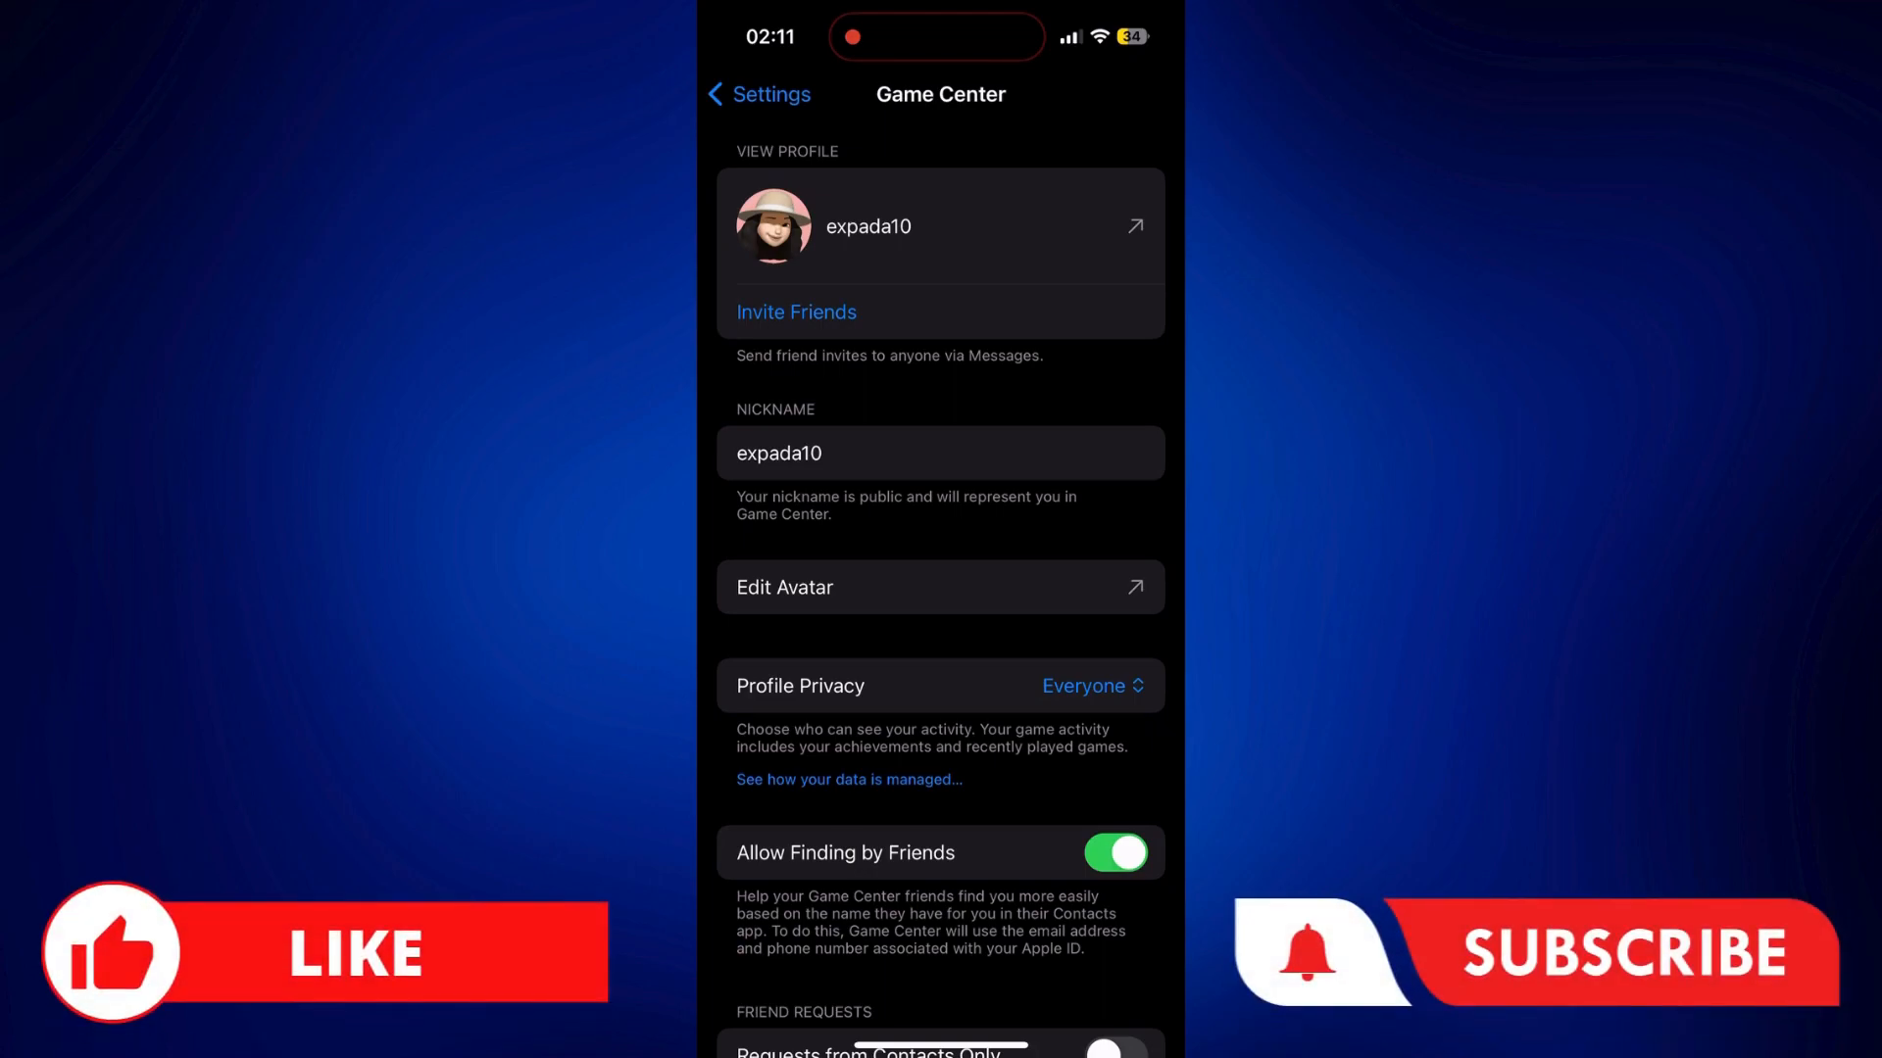
scroll(up, 3)
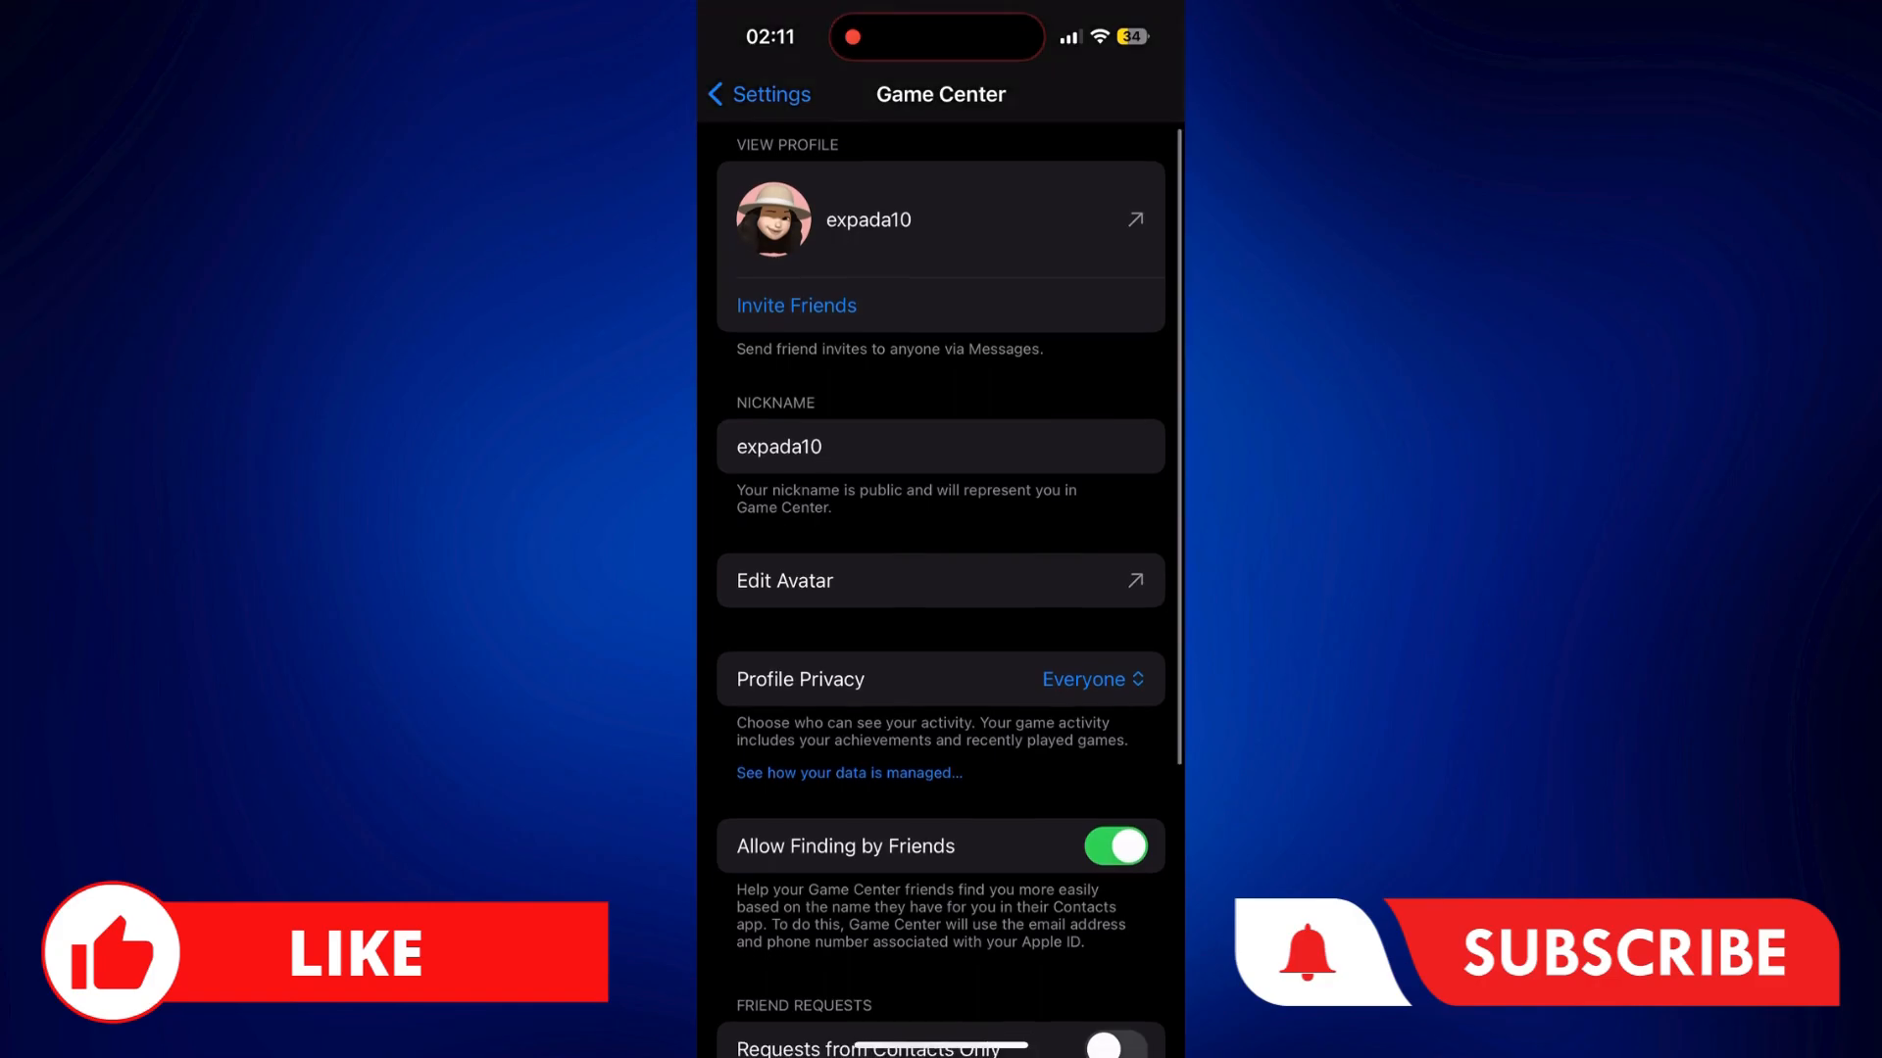
scroll(up, 3)
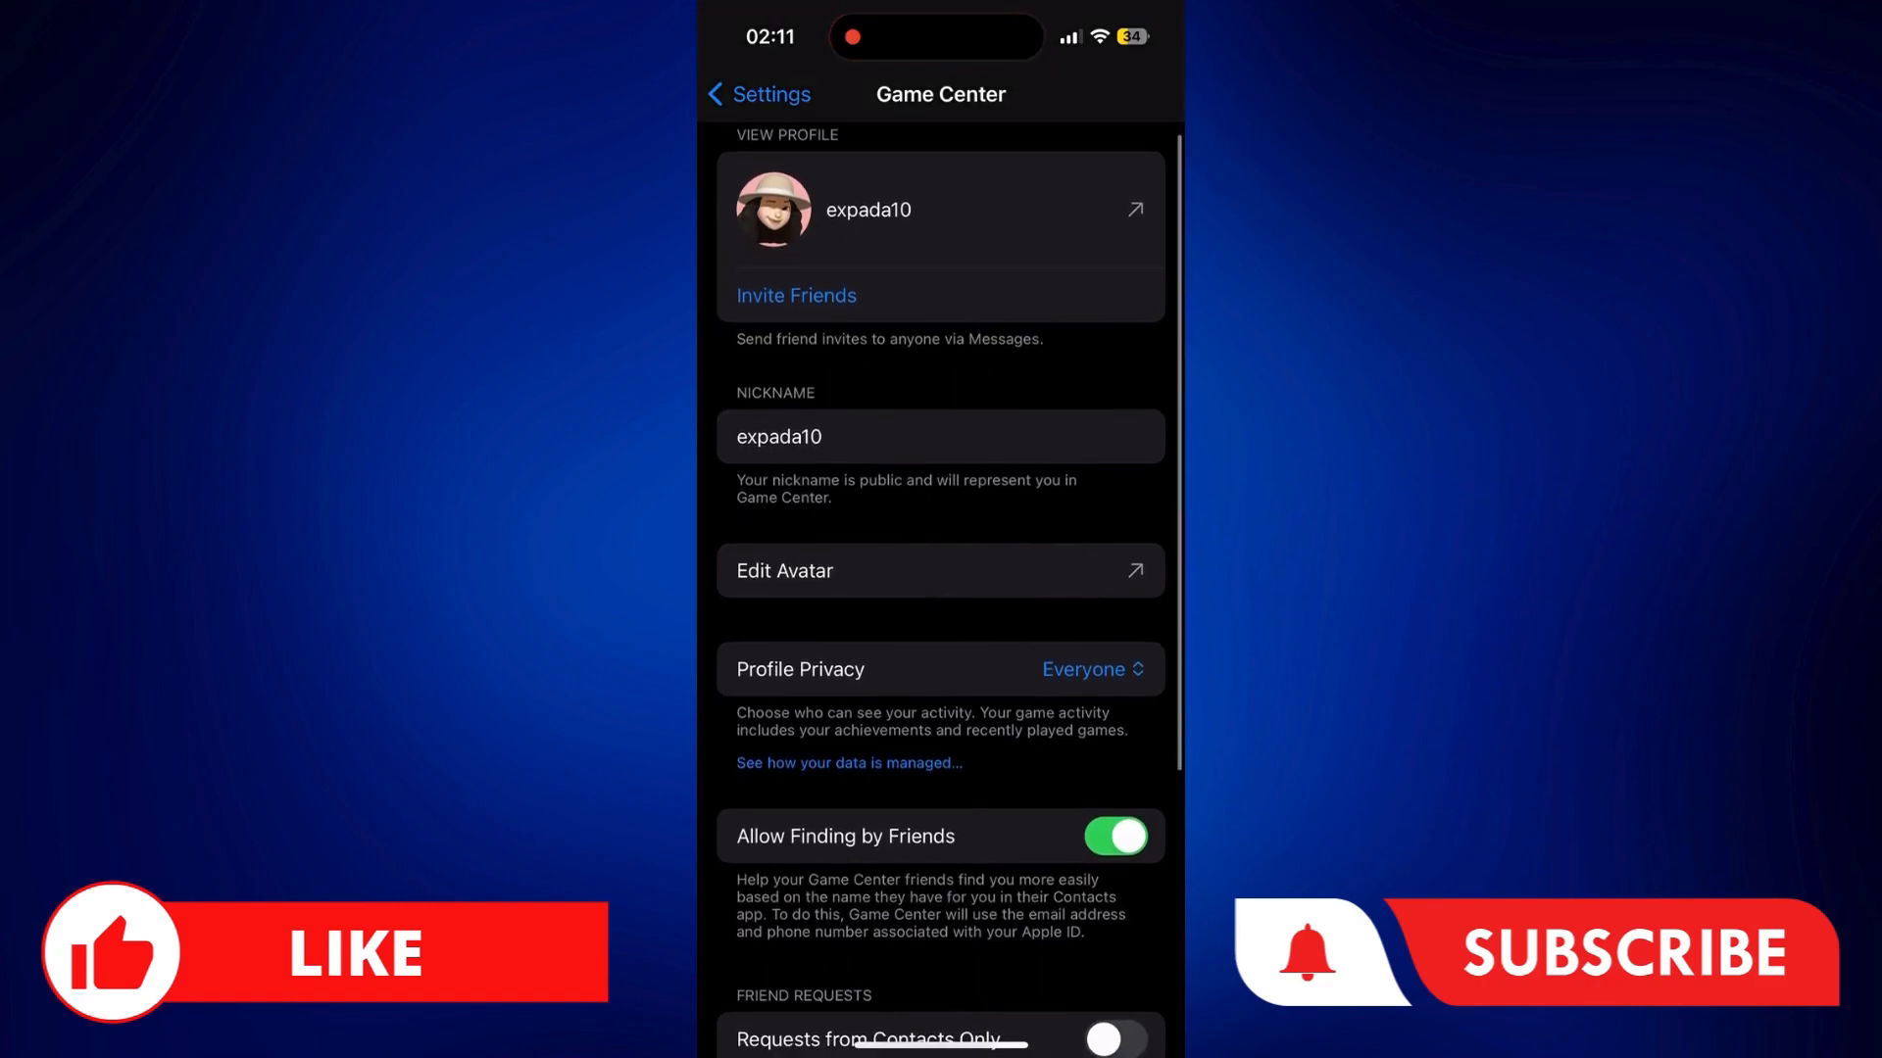